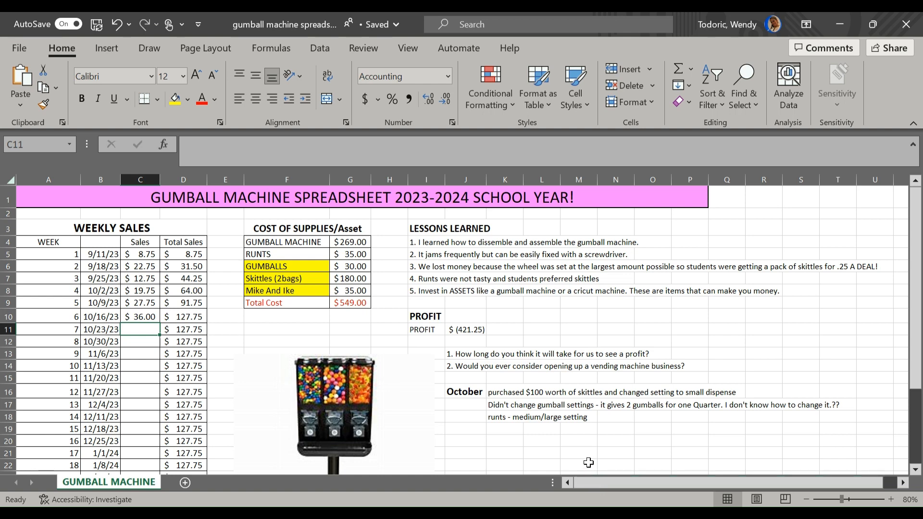
mouse_move(519, 346)
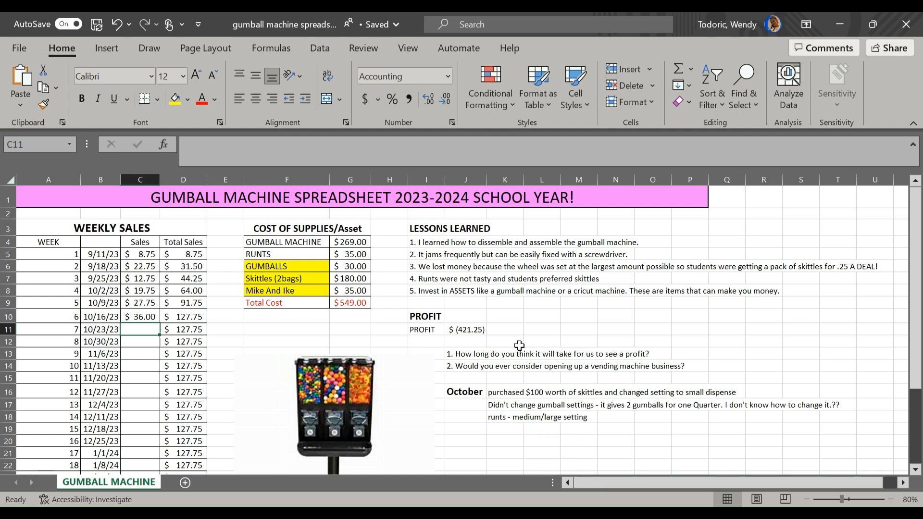
mouse_move(523, 375)
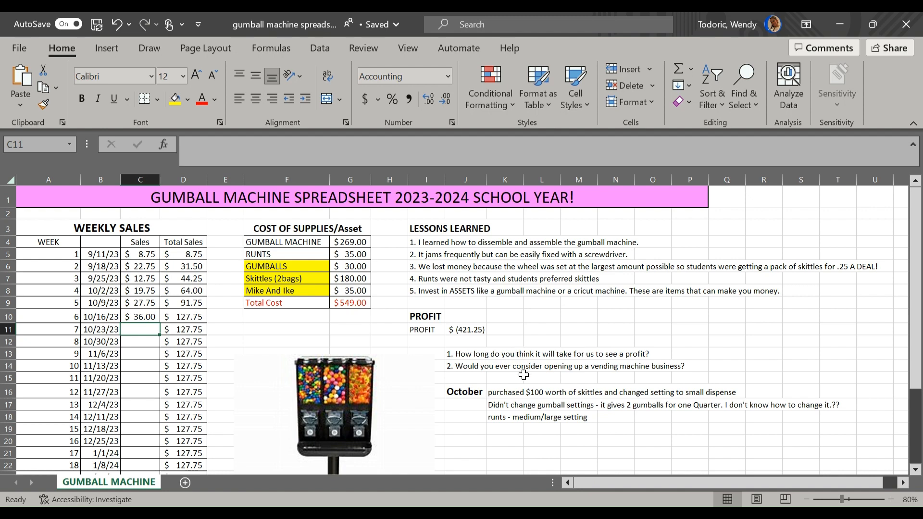
mouse_move(514, 385)
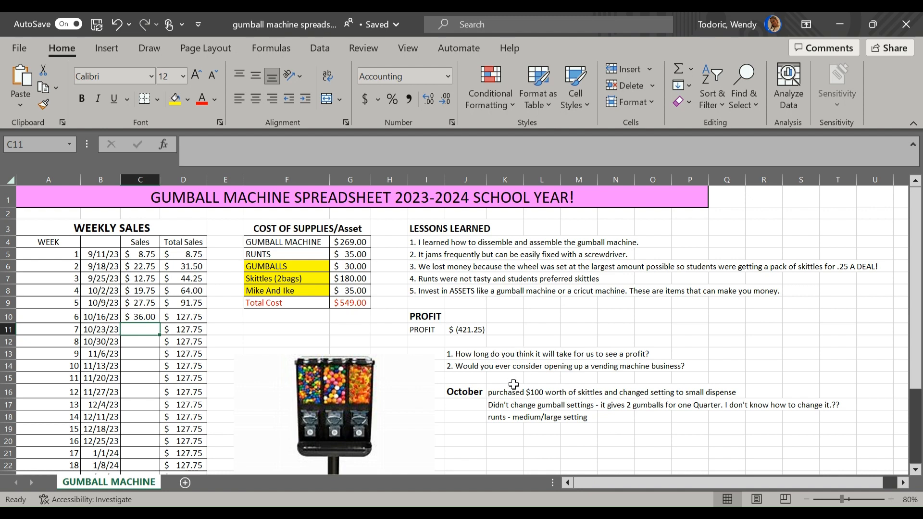
mouse_move(419, 441)
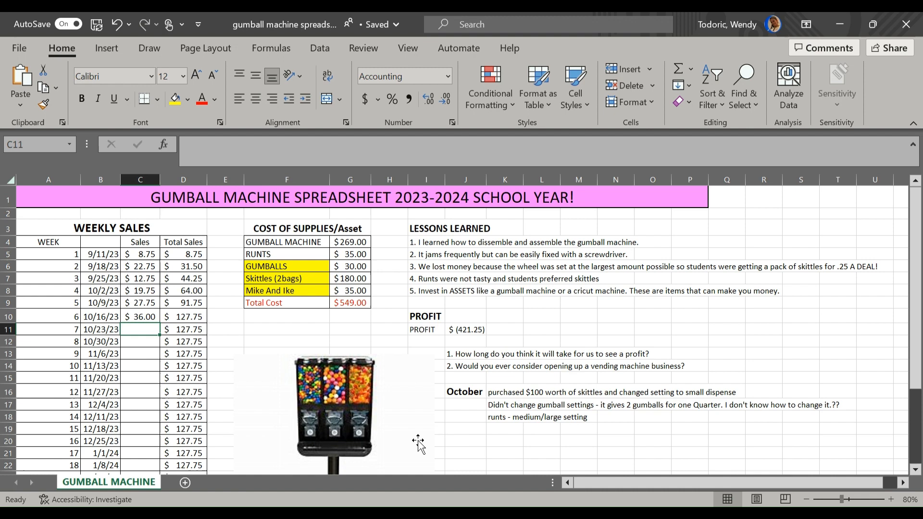
mouse_move(97, 383)
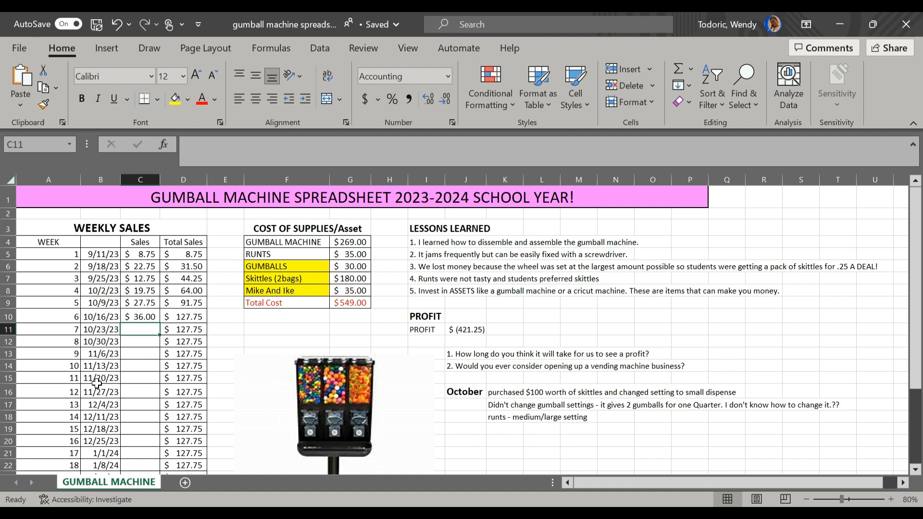
Step: Review the week 11 date, Skittles cost, week 6 $36.00 sale and the PROFIT formula
click(101, 378)
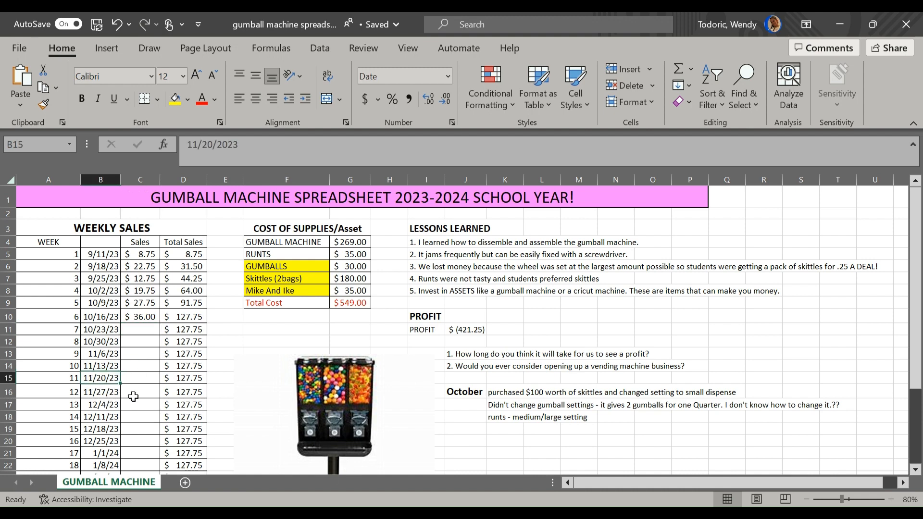
scroll(down, 3)
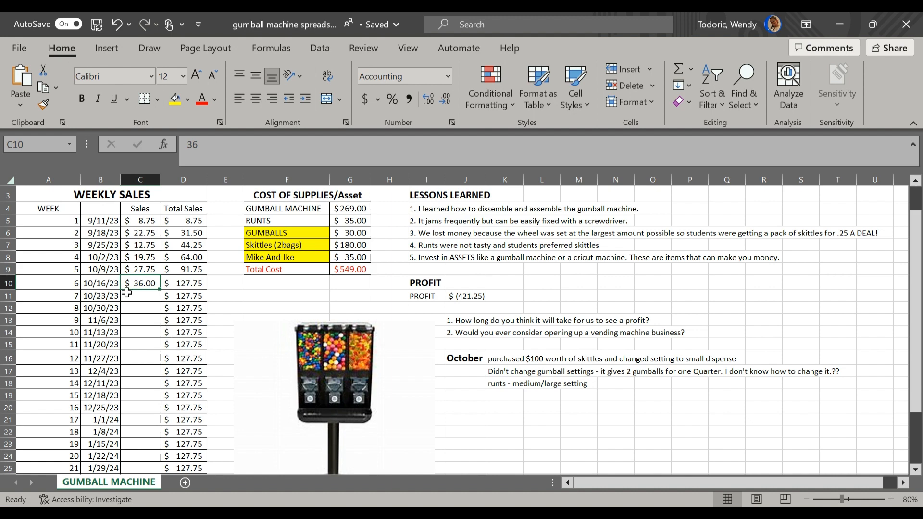
mouse_move(142, 282)
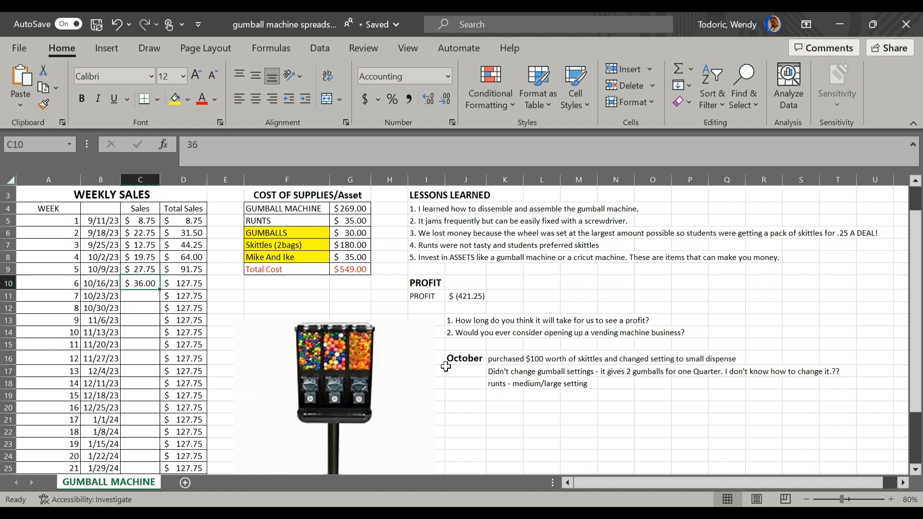
mouse_move(512, 402)
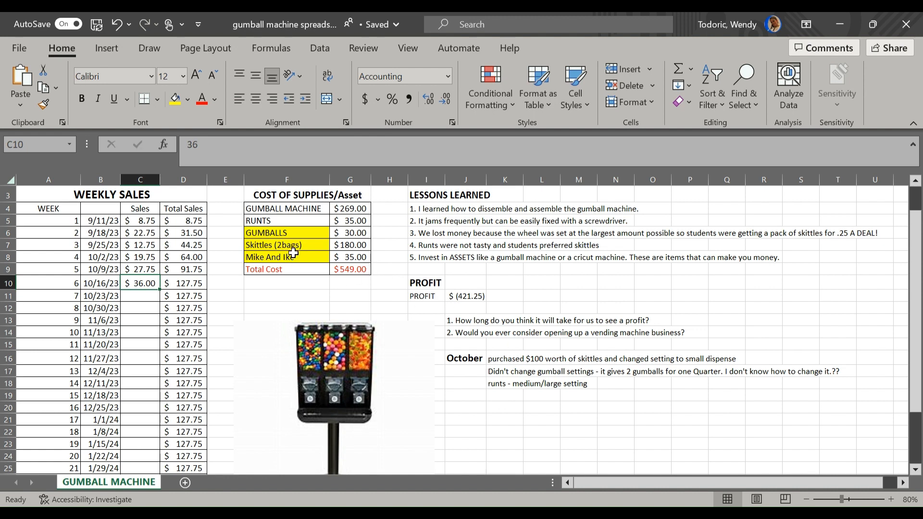
mouse_move(452, 348)
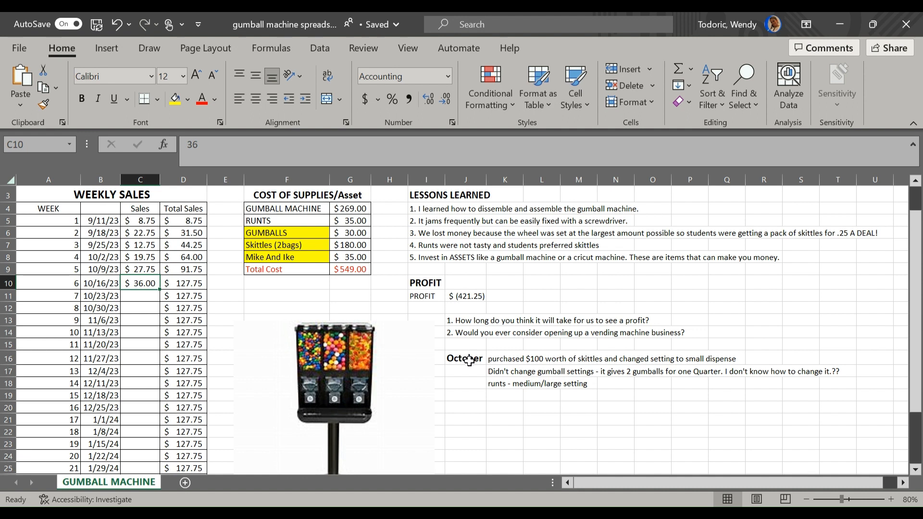
mouse_move(521, 304)
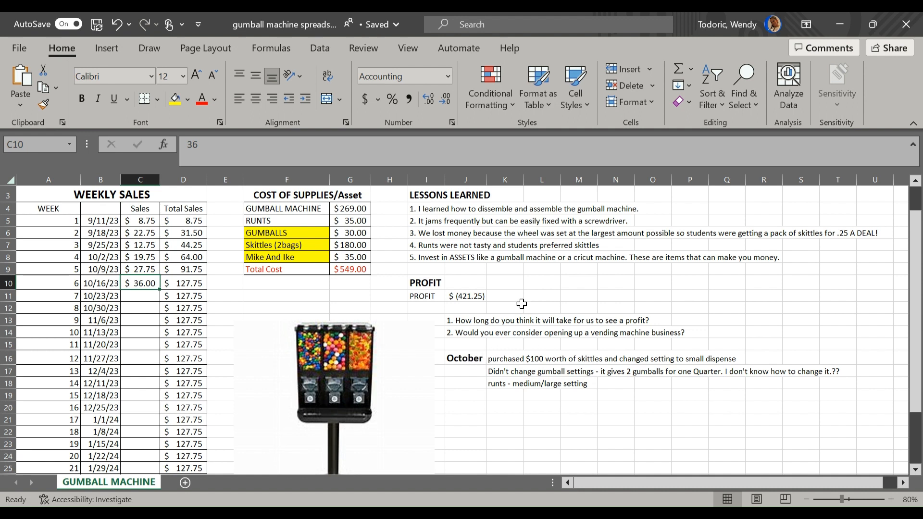
mouse_move(277, 245)
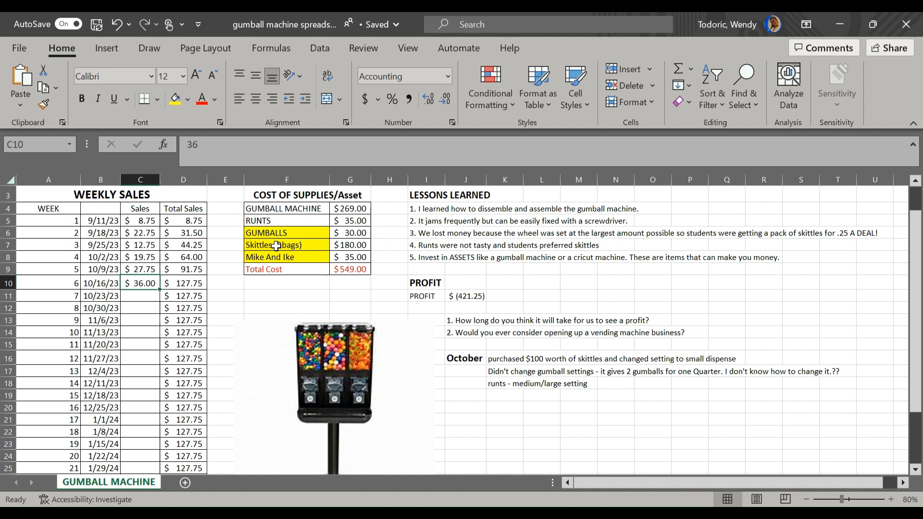
click(286, 245)
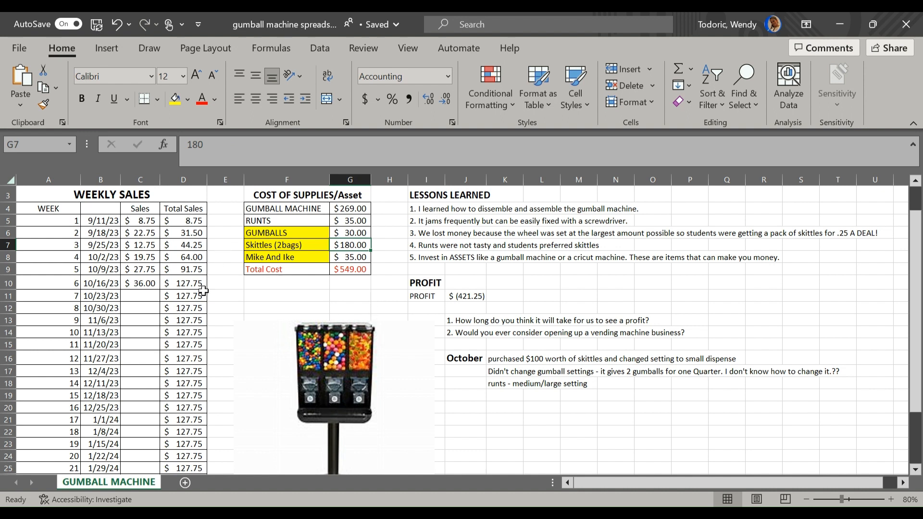
mouse_move(144, 285)
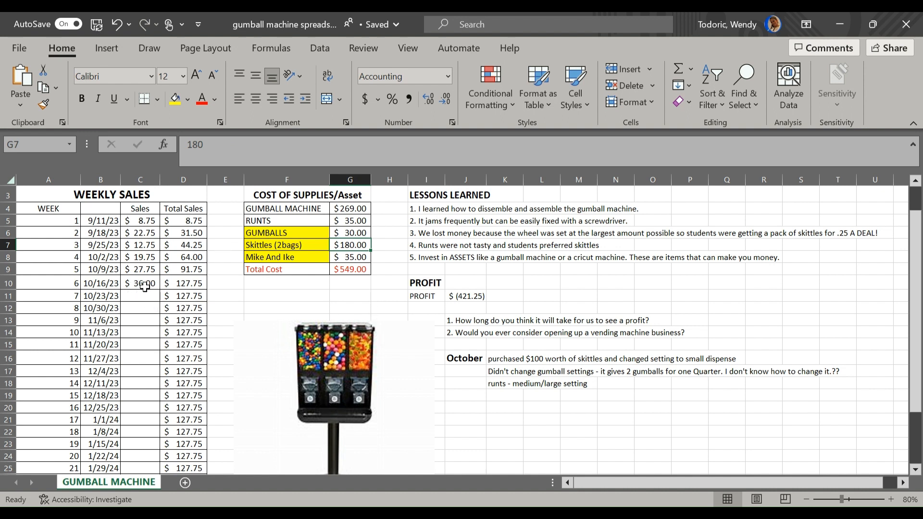
click(139, 283)
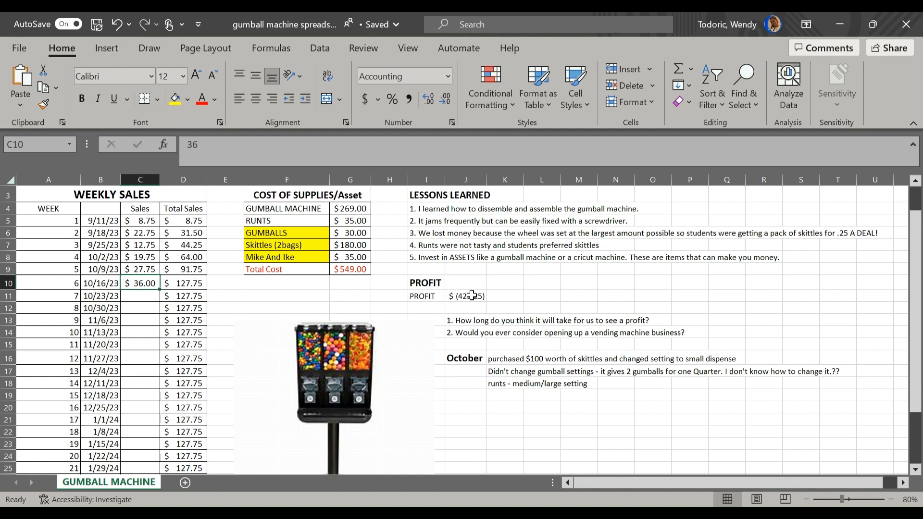
click(466, 296)
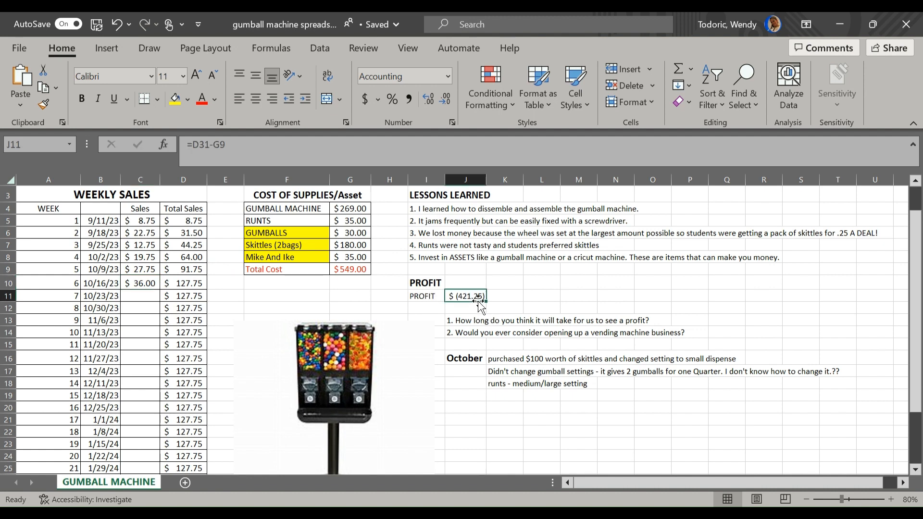
mouse_move(487, 376)
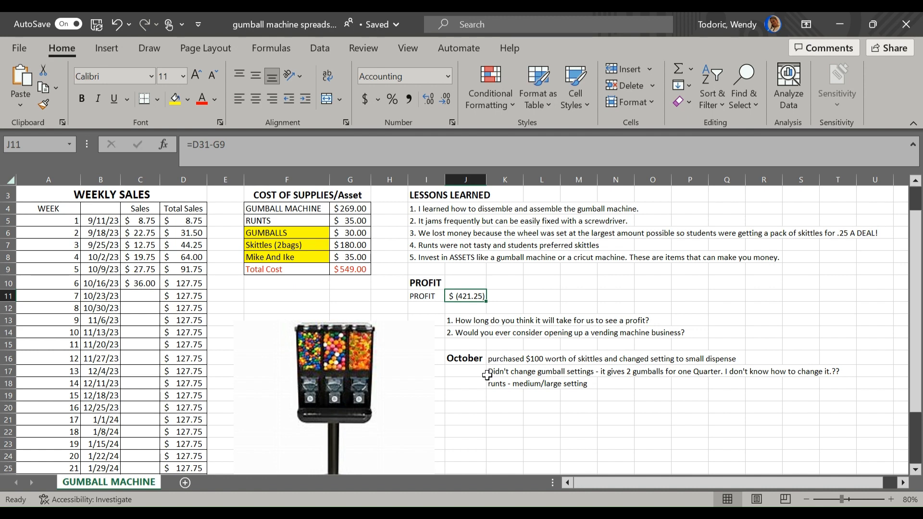
mouse_move(418, 402)
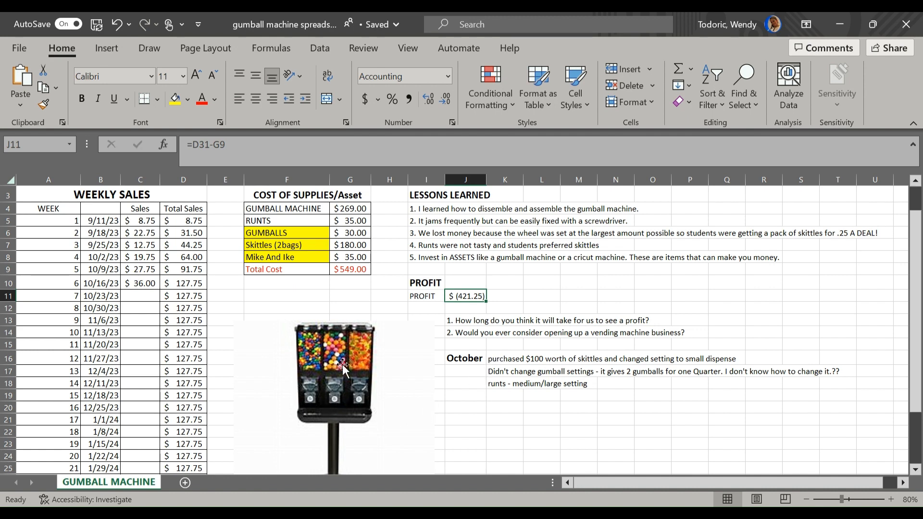
mouse_move(495, 366)
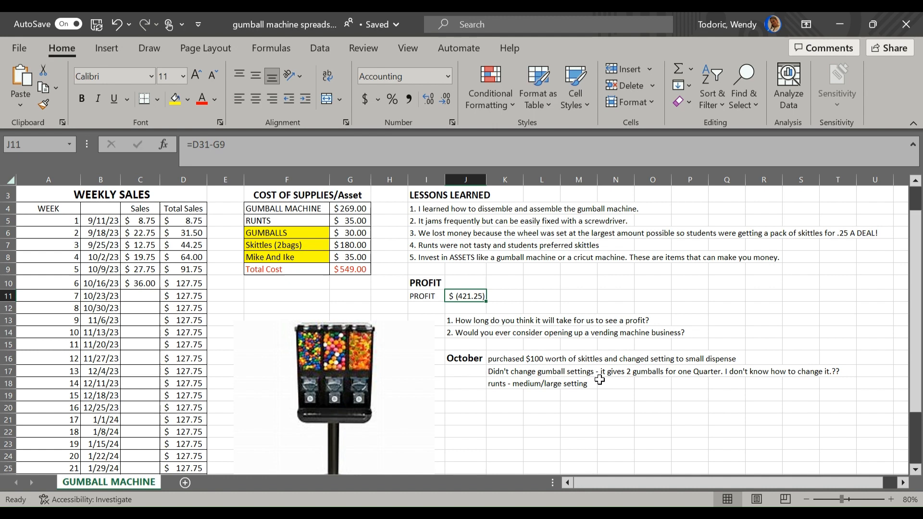
mouse_move(707, 377)
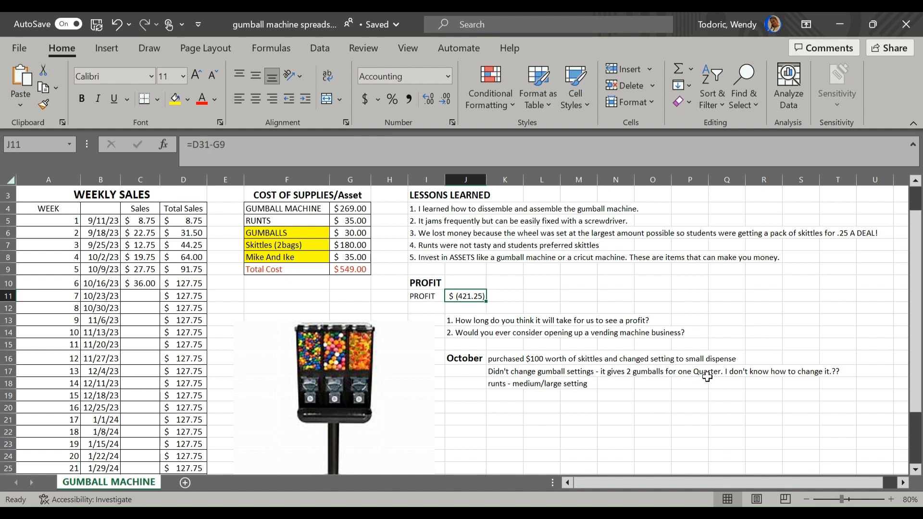
mouse_move(418, 405)
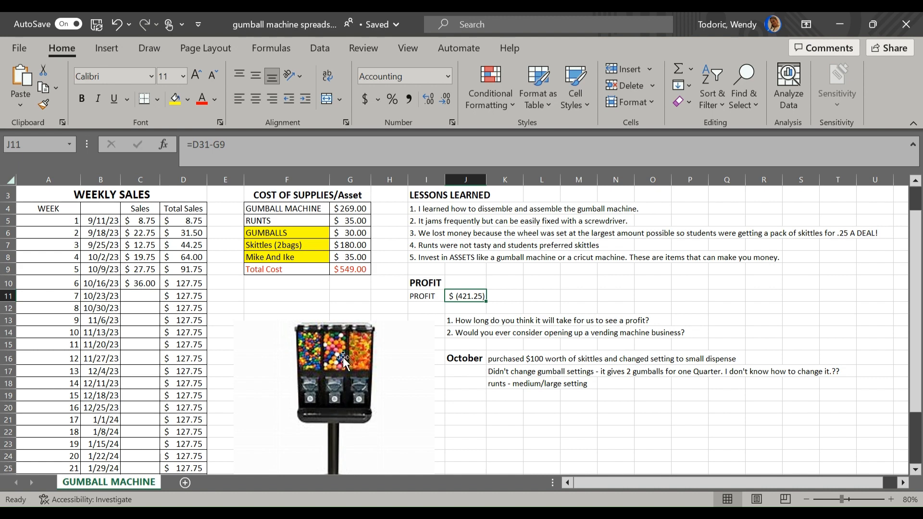
mouse_move(350, 377)
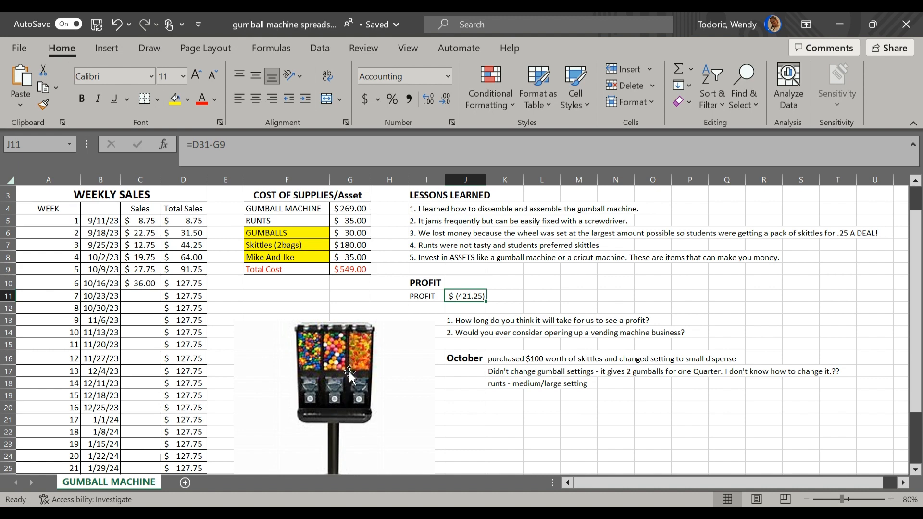
mouse_move(341, 383)
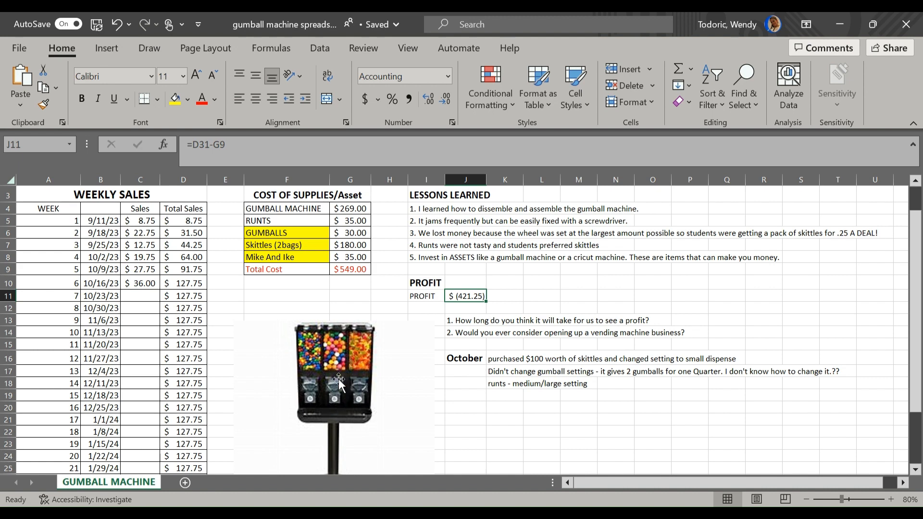
mouse_move(313, 366)
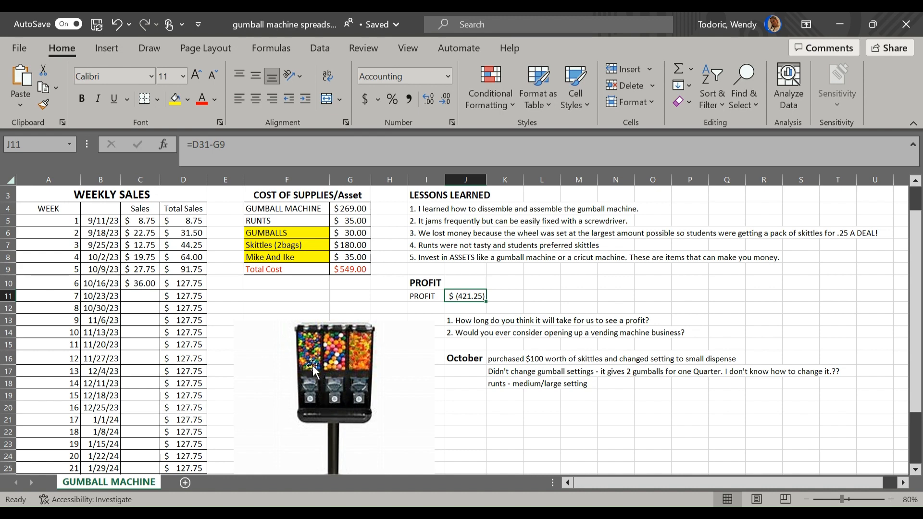
mouse_move(329, 364)
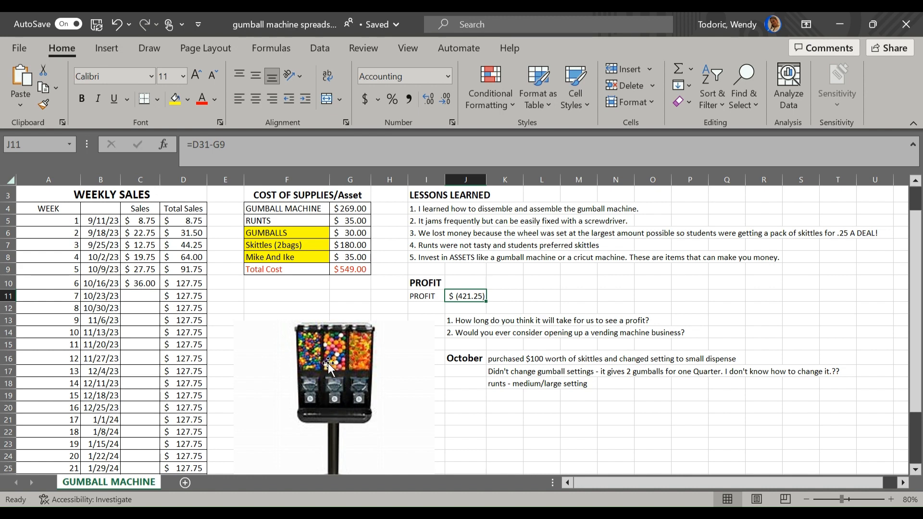
mouse_move(408, 368)
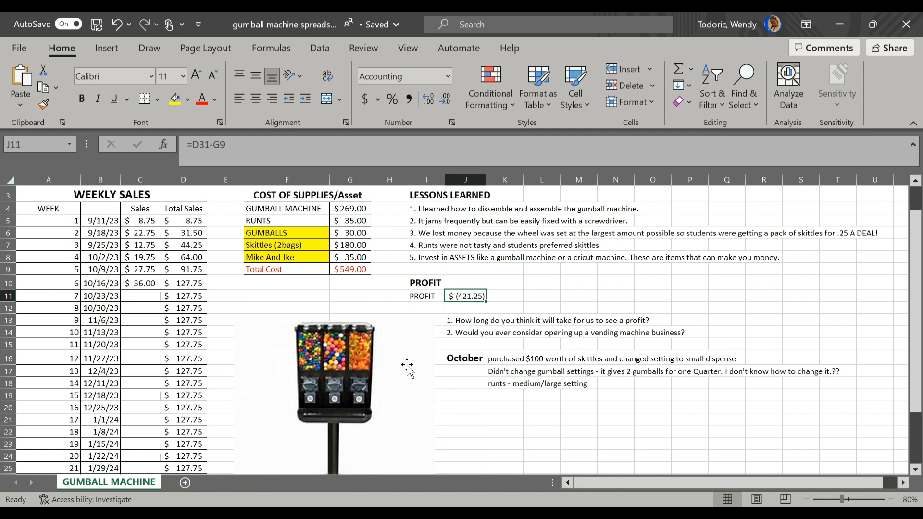
mouse_move(428, 374)
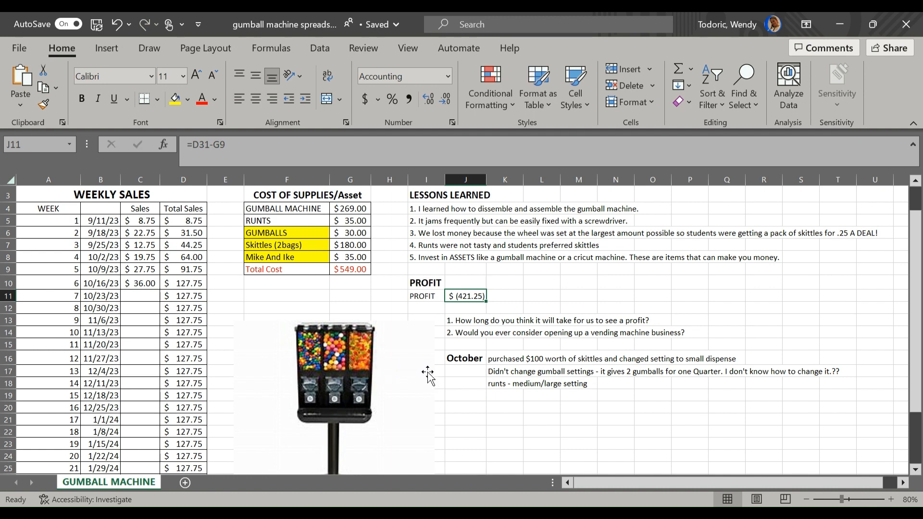
mouse_move(513, 385)
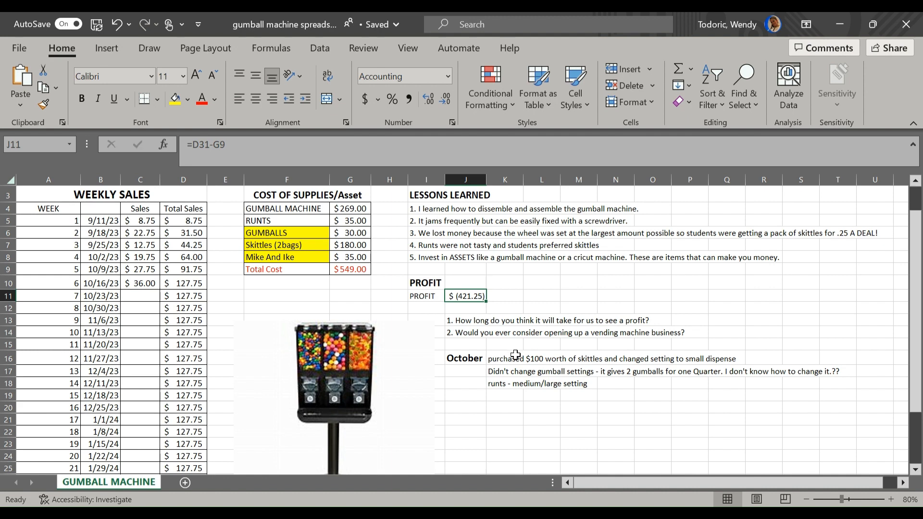
mouse_move(345, 387)
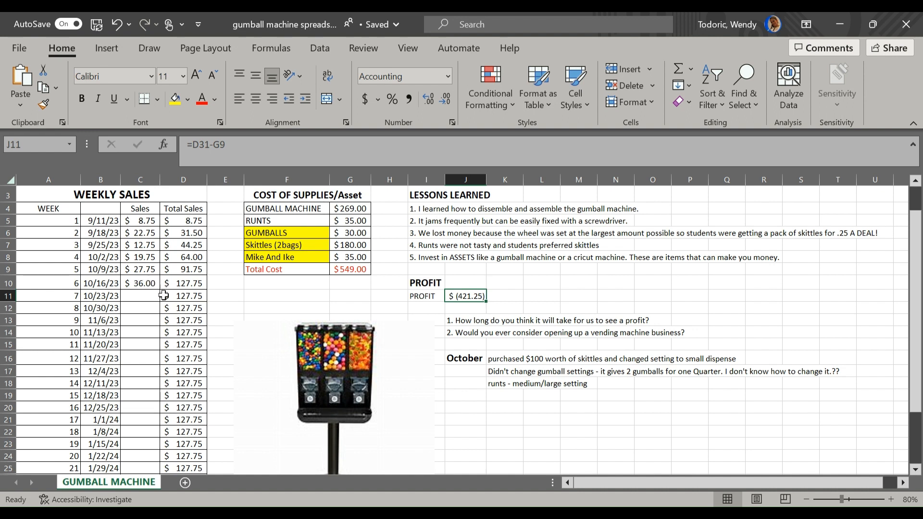
mouse_move(142, 289)
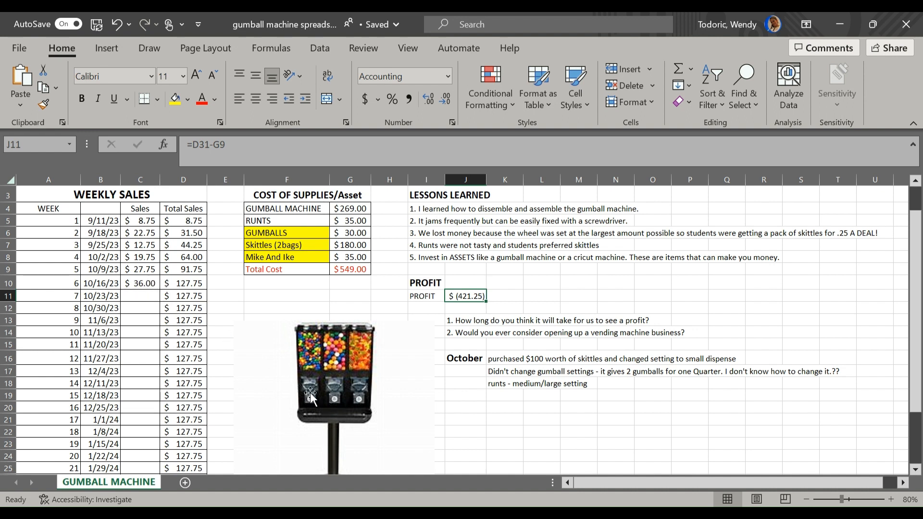
mouse_move(361, 377)
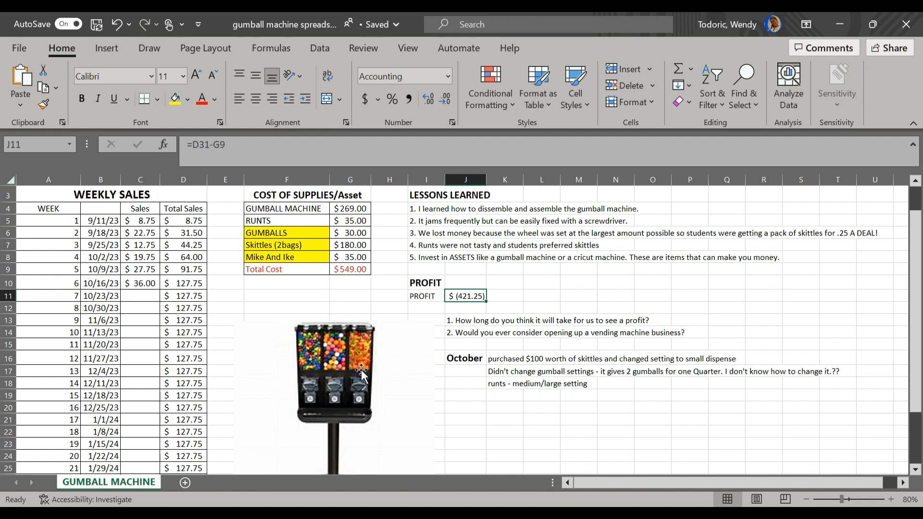
mouse_move(362, 374)
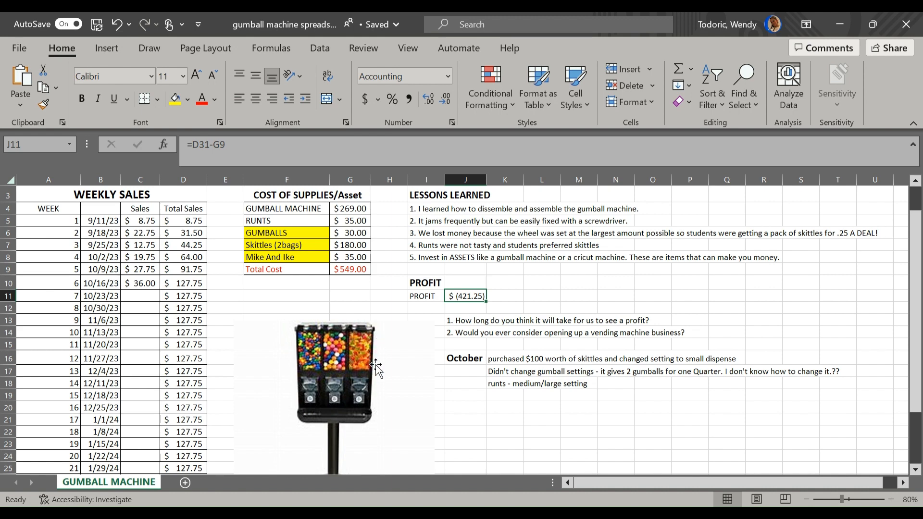
mouse_move(367, 378)
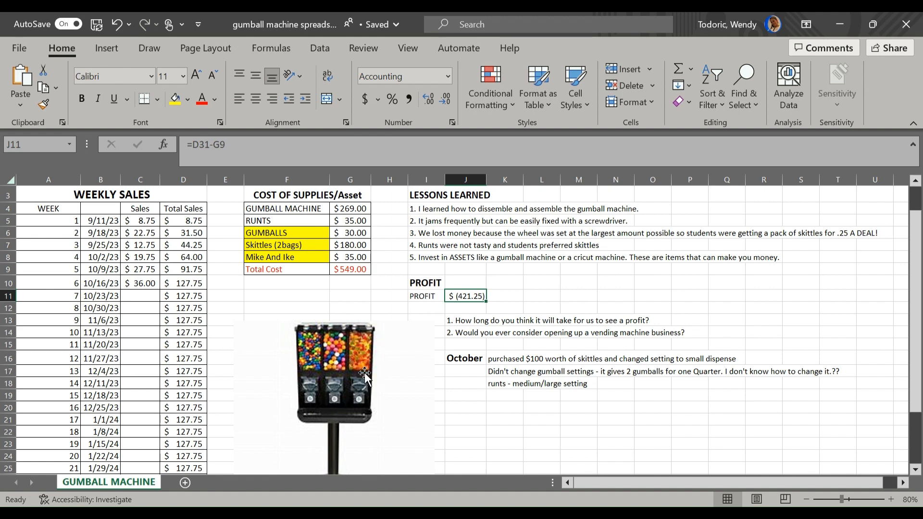
mouse_move(369, 384)
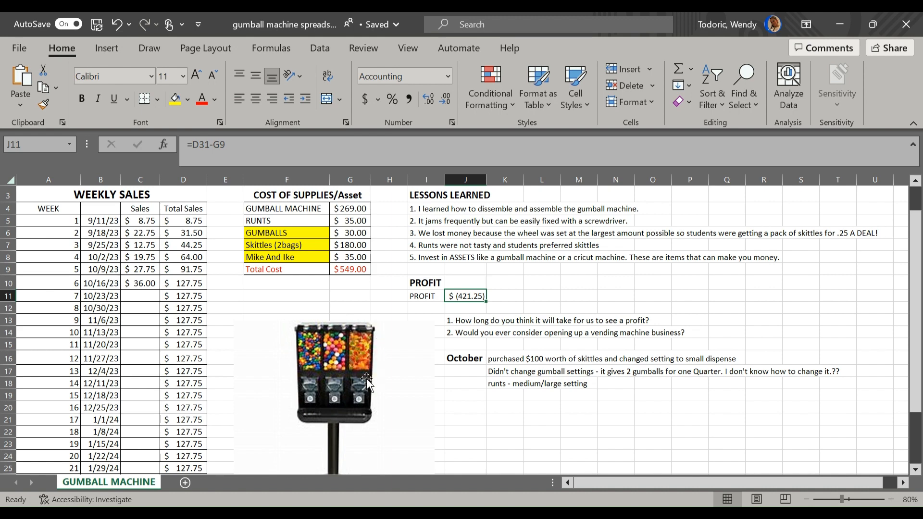
mouse_move(291, 253)
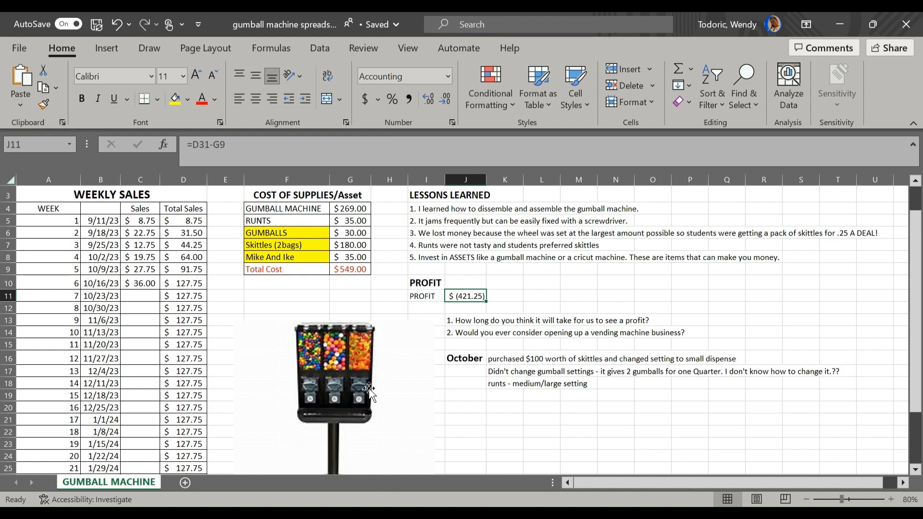
mouse_move(380, 405)
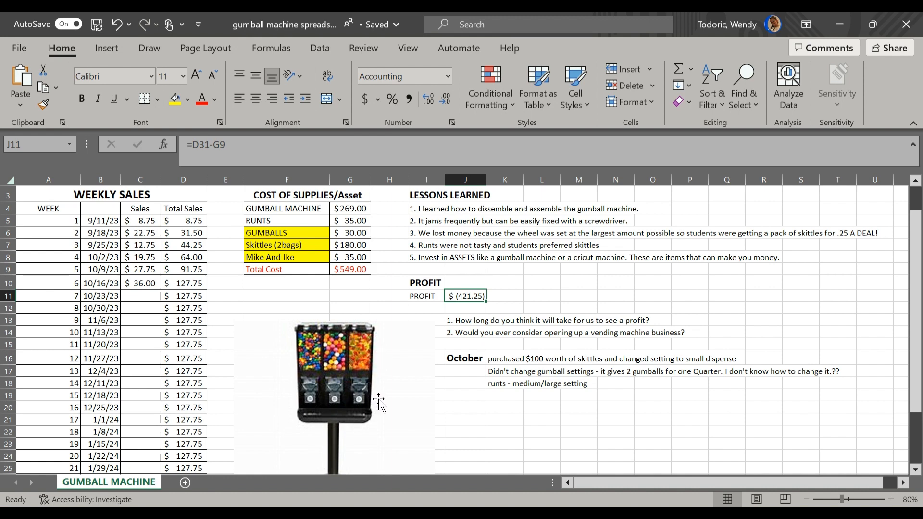
mouse_move(154, 403)
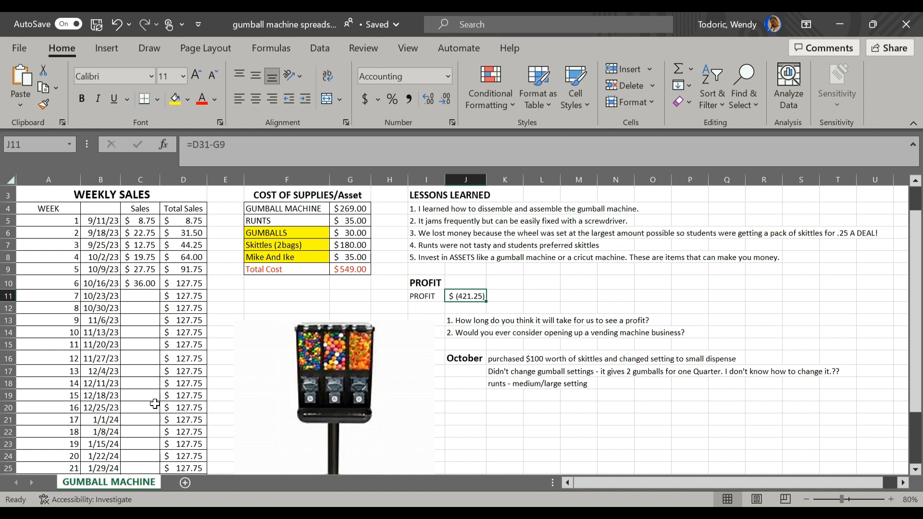
mouse_move(150, 432)
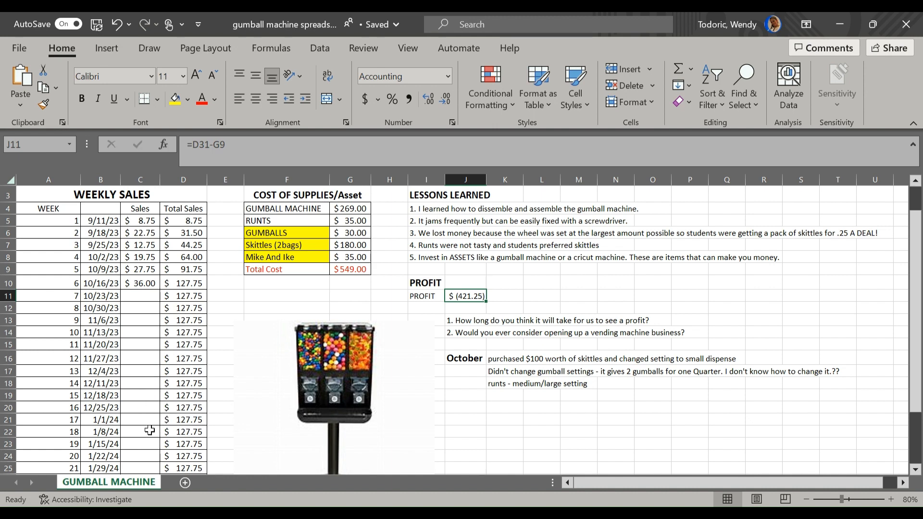
Step: Fill the week 6 $36.00 sale down through week 26, raising profit to $298.75
click(140, 283)
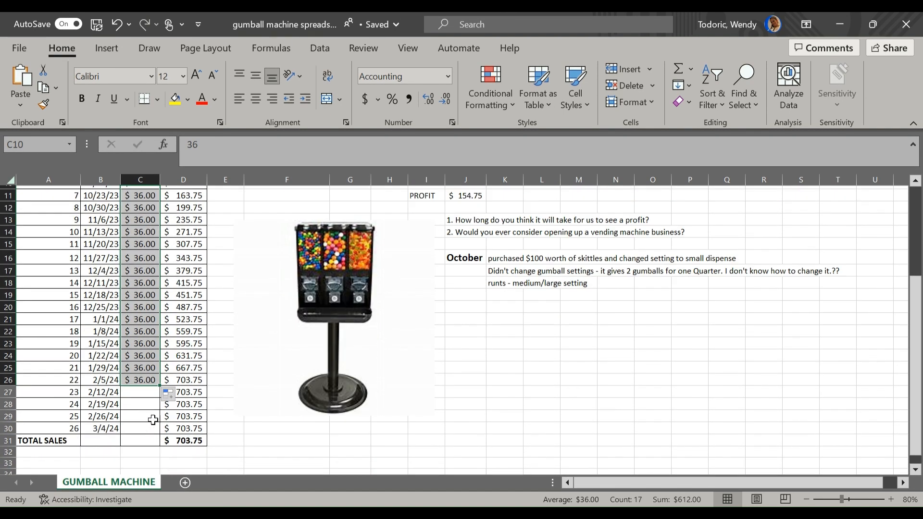
drag(140, 380, 141, 428)
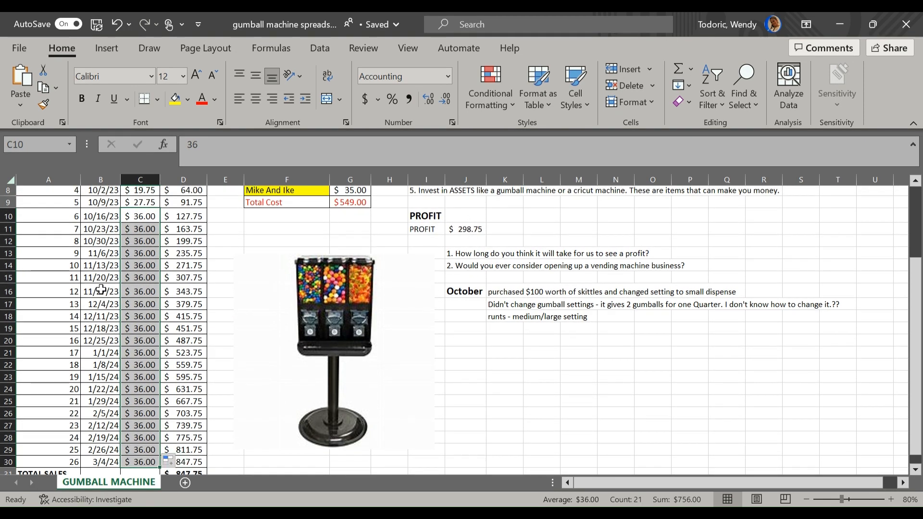
mouse_move(458, 242)
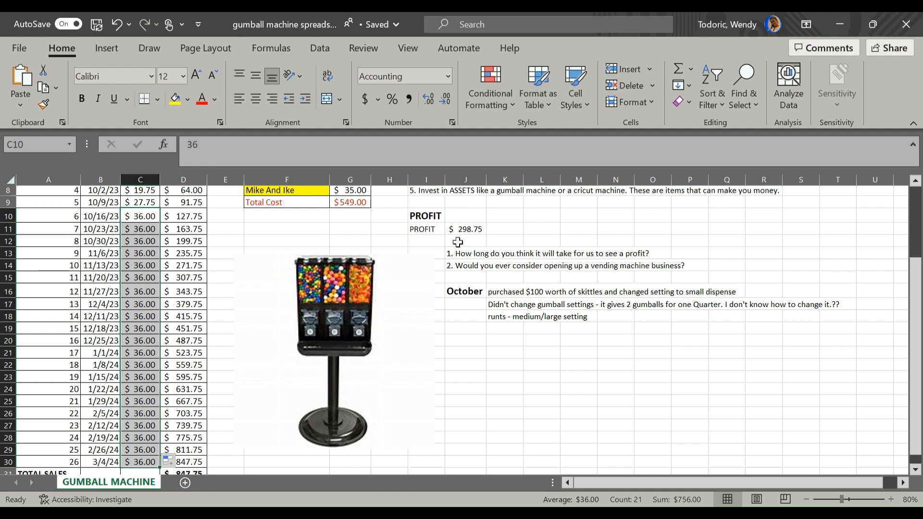
Step: Undo the fill so $36.00 covers weeks 6–9 only, then begin re-entering week 7's sales
scroll(down, 3)
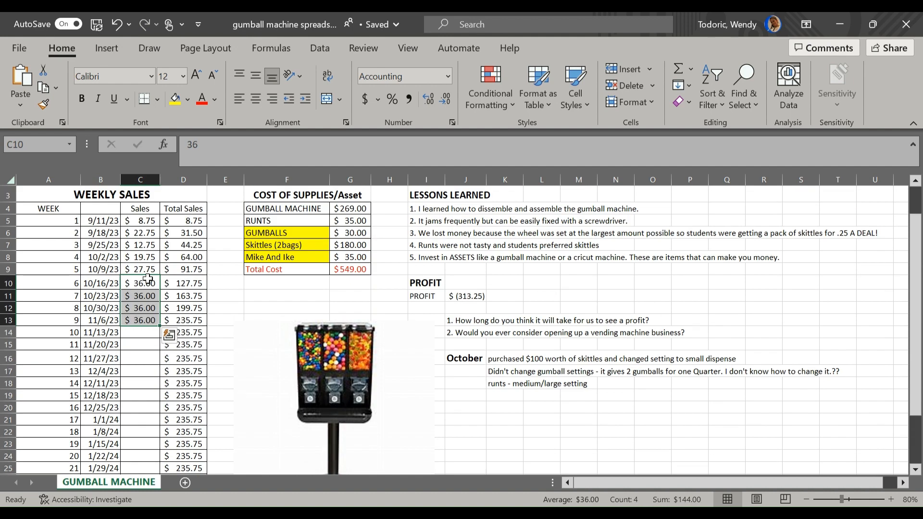
click(141, 295)
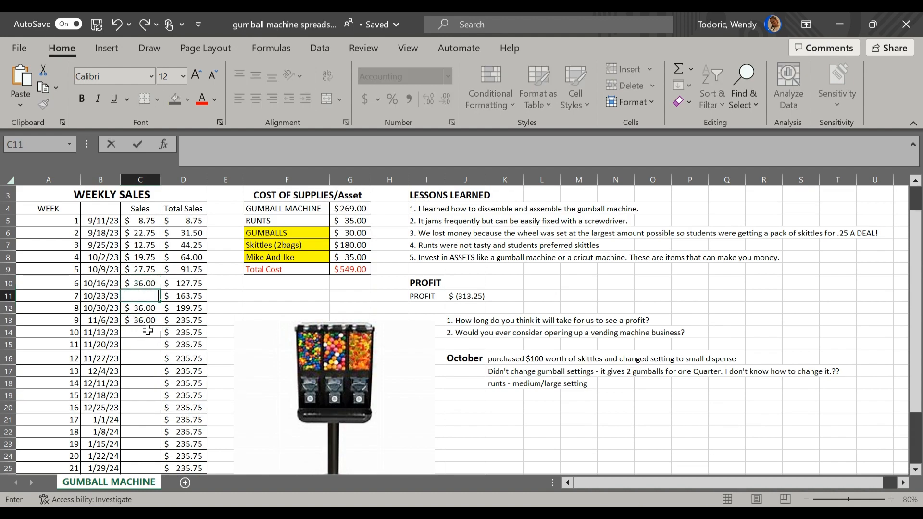